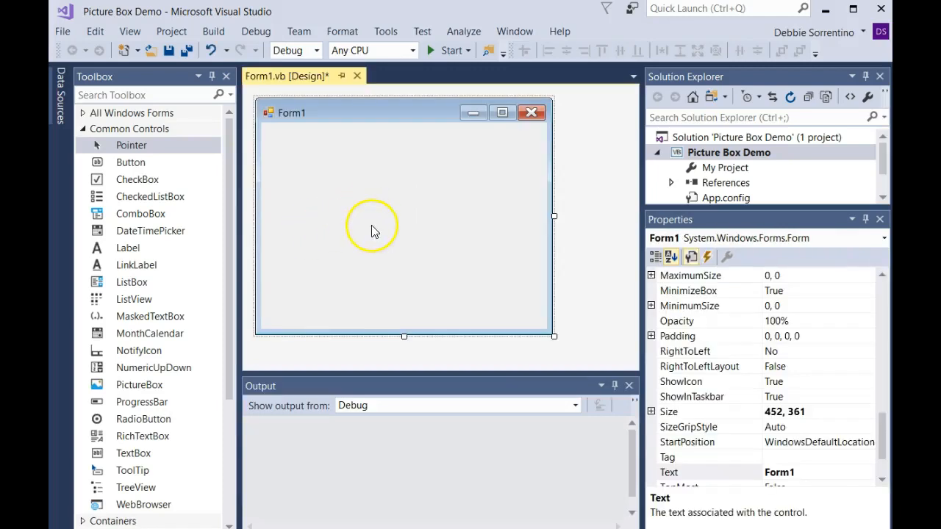
{"action": "mouse_move", "coordinate": [374, 232]}
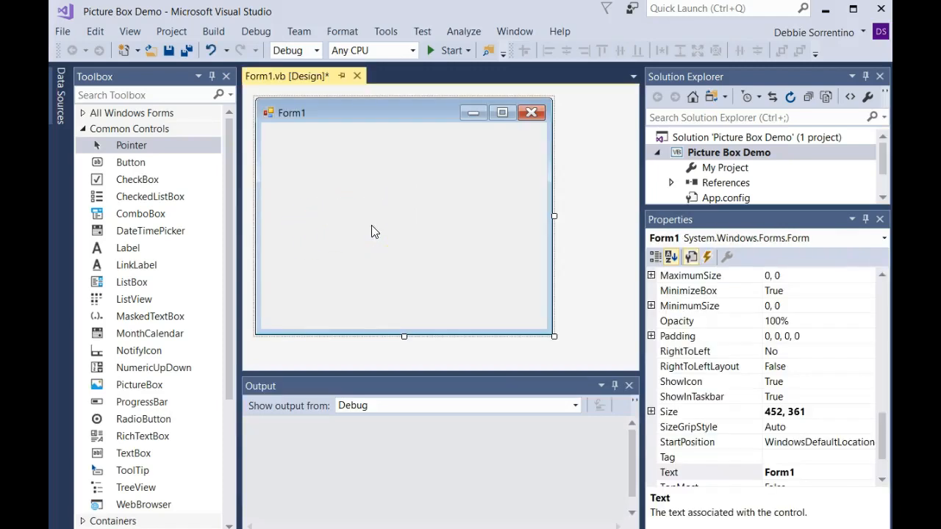
{"action": "mouse_move", "coordinate": [250, 199]}
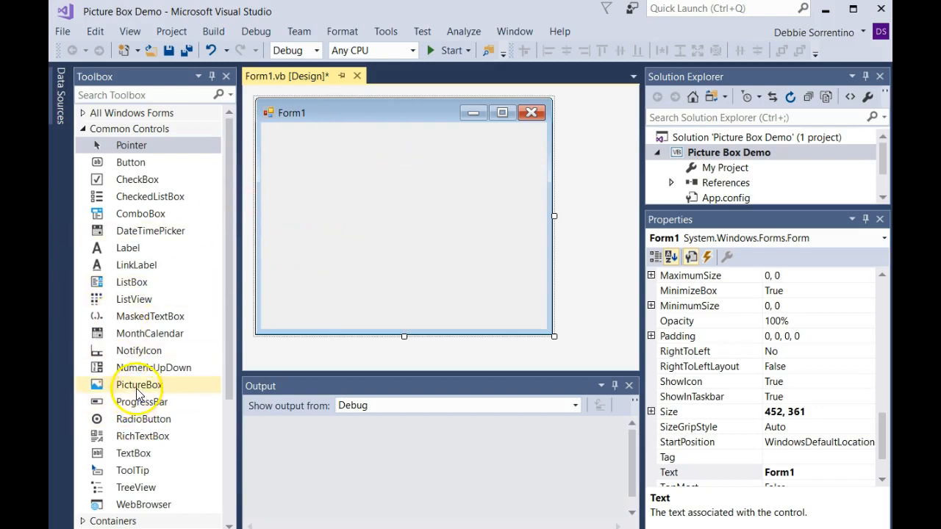
Step: Place a PictureBox in the upper middle of Form1 and size it to a small rectangle
{"action": "left_click_drag", "start_coordinate": [138, 385], "coordinate": [400, 206]}
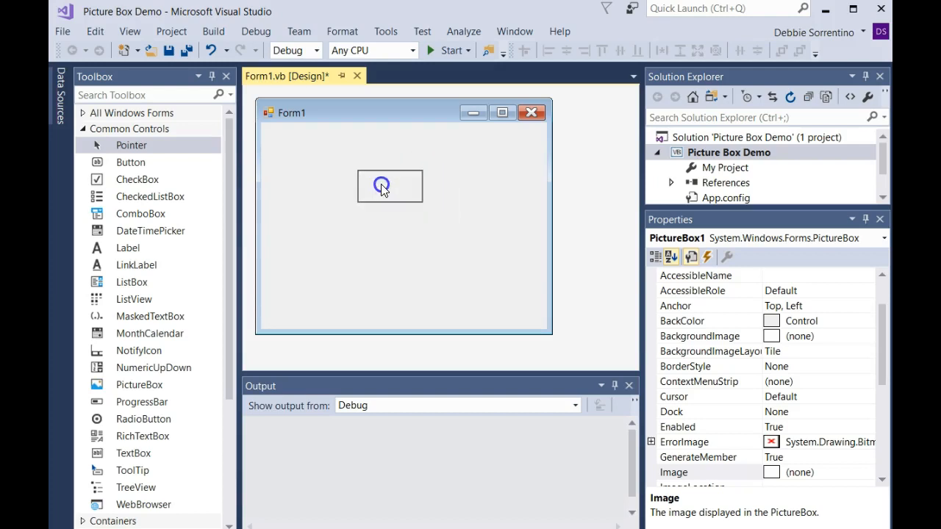
{"action": "left_click_drag", "start_coordinate": [390, 185], "coordinate": [471, 229]}
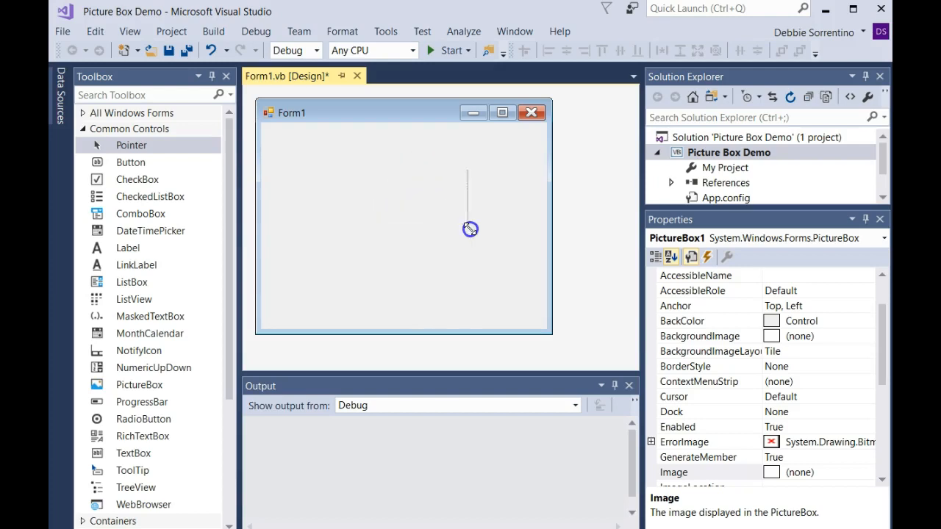
{"action": "left_click_drag", "start_coordinate": [356, 168], "coordinate": [469, 229]}
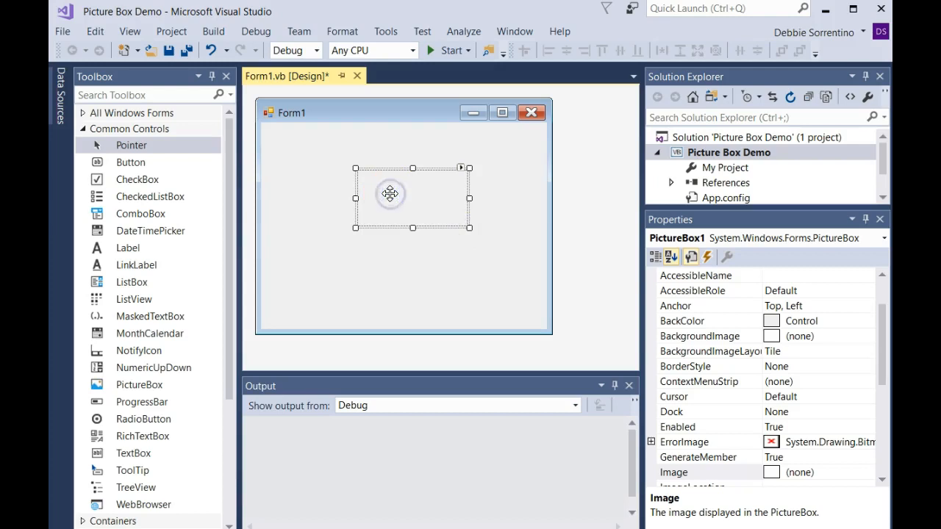
{"action": "mouse_move", "coordinate": [757, 278]}
{"action": "type", "text": "pi"}
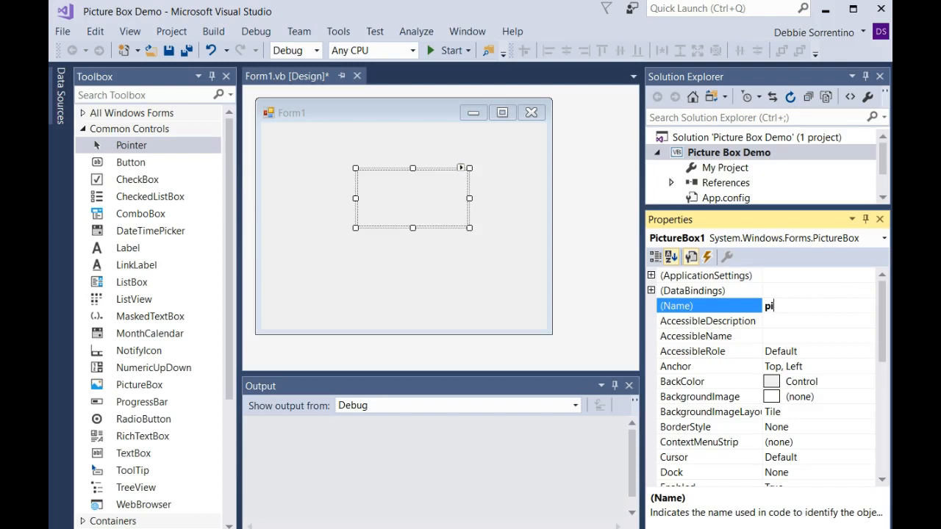
Step: Set the picture box's (Name) to picMyPicture and select its Image property
{"action": "type", "text": "cMyPicture"}
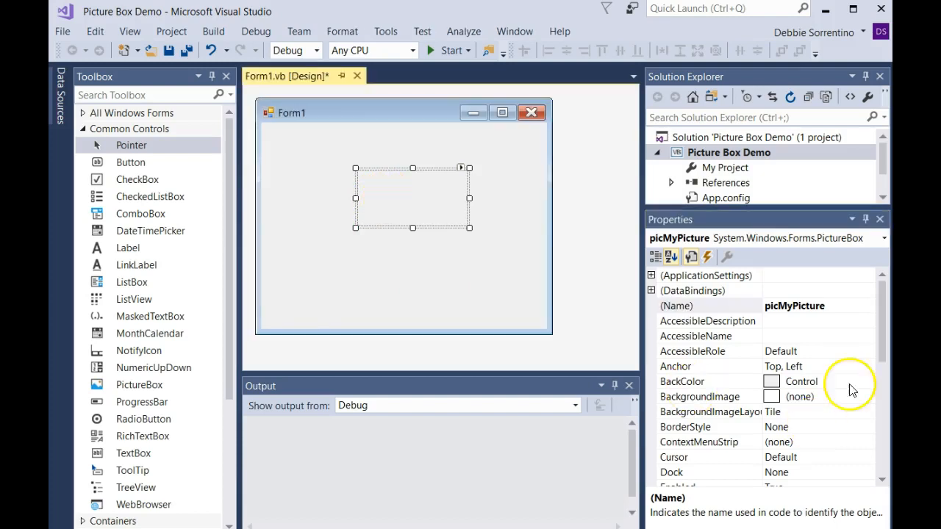
{"action": "scroll", "scroll_direction": "down", "scroll_amount": 3}
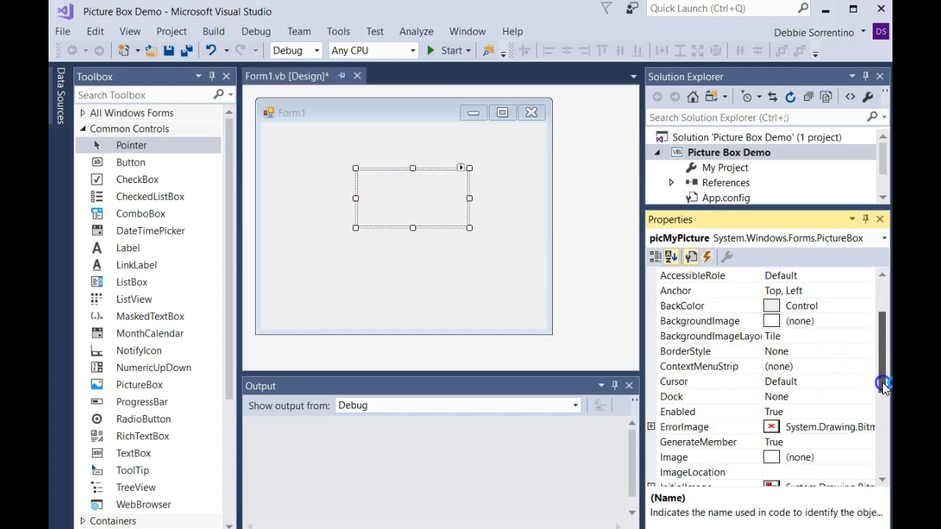
{"action": "left_click", "coordinate": [673, 457]}
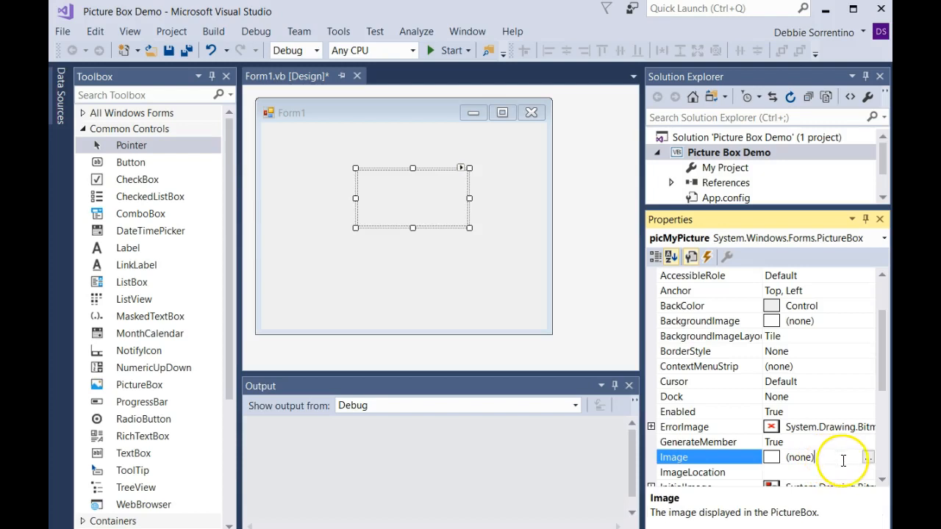
{"action": "left_click", "coordinate": [868, 457]}
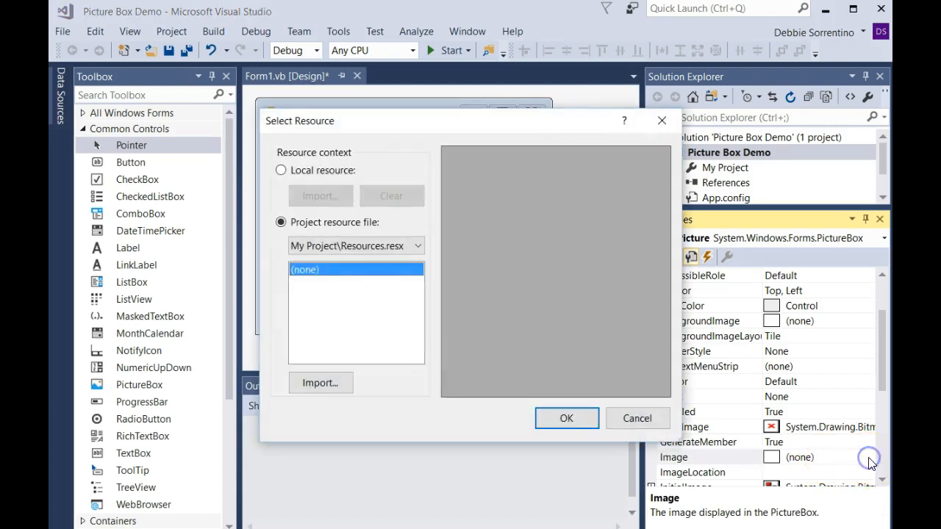
{"action": "mouse_move", "coordinate": [612, 412]}
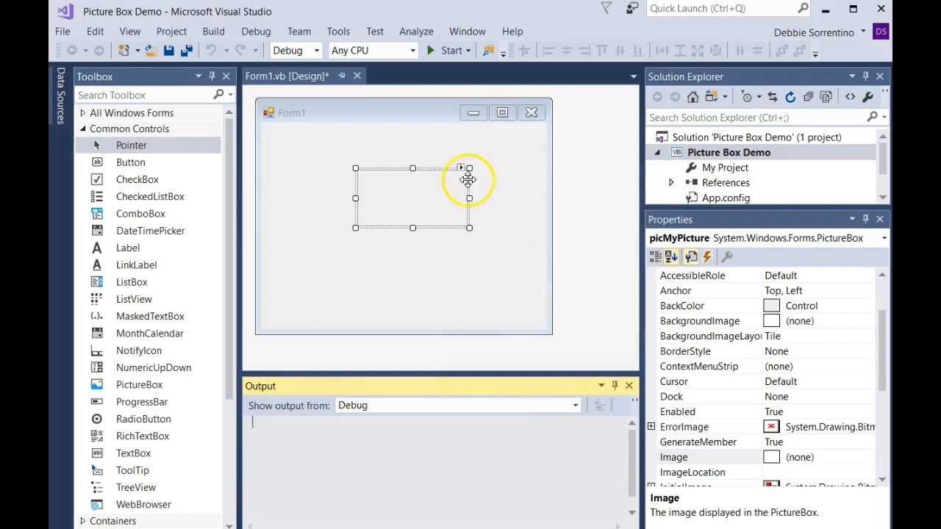
{"action": "mouse_move", "coordinate": [463, 170]}
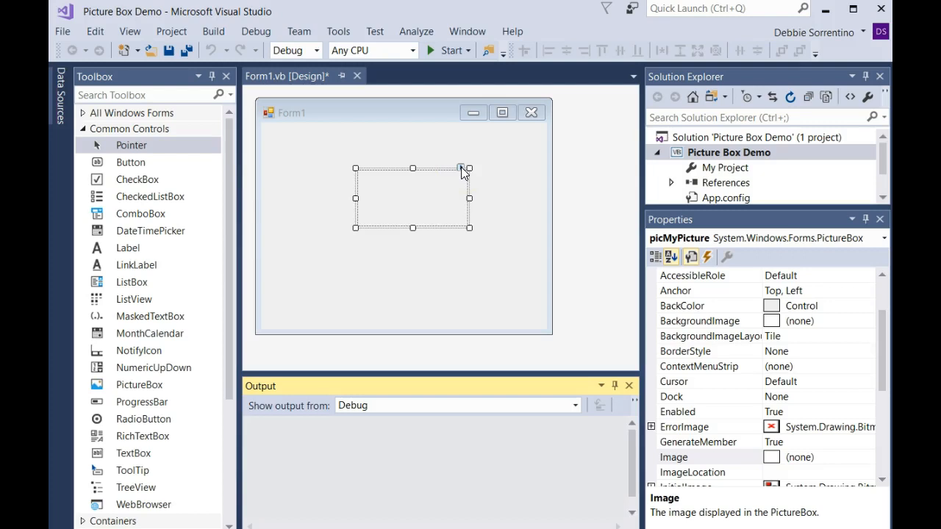
Step: From the PictureBox Tasks smart tag, choose a local-resource image and begin importing
{"action": "left_click", "coordinate": [464, 170]}
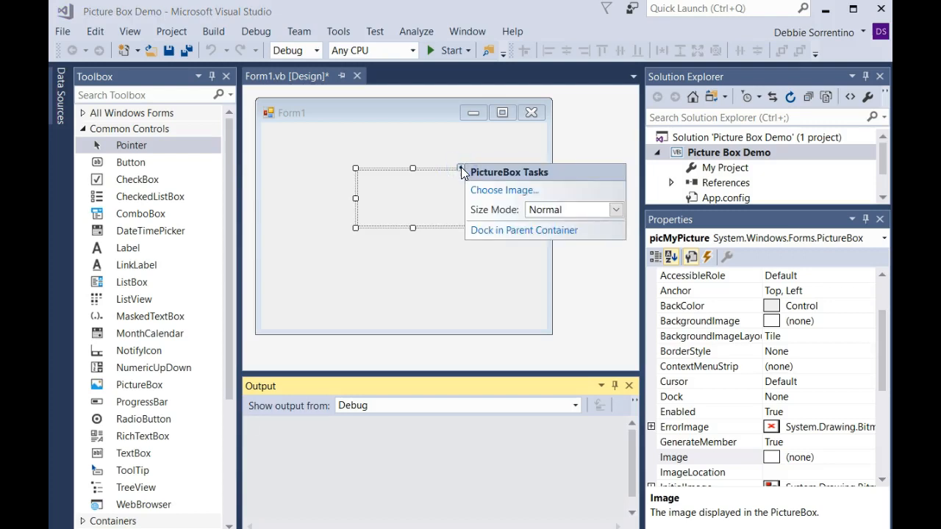
{"action": "left_click", "coordinate": [505, 189]}
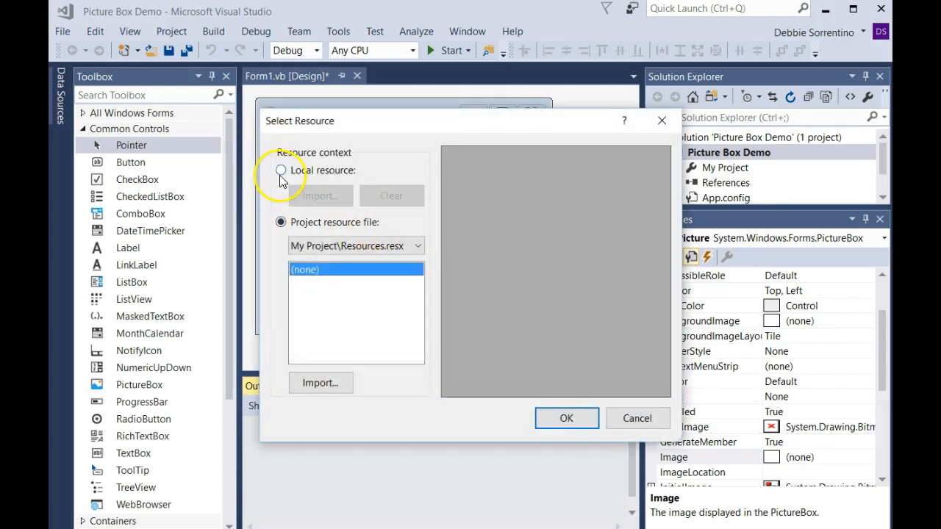
{"action": "left_click", "coordinate": [281, 170]}
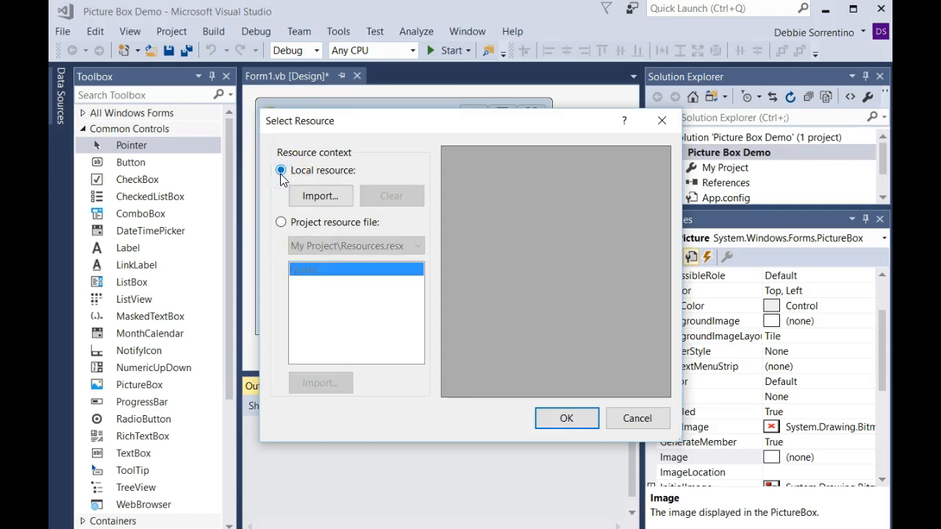
{"action": "left_click", "coordinate": [320, 196]}
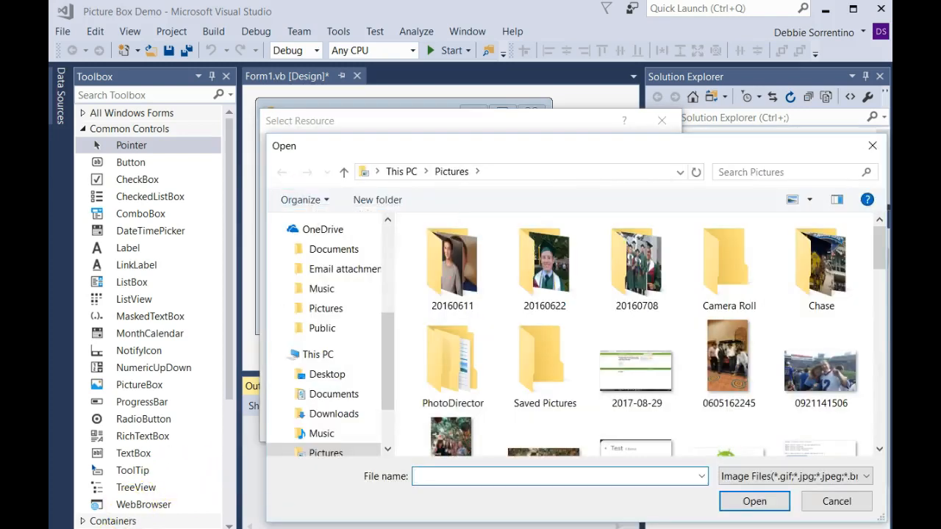
Step: Import android_marshmallow from Desktop > VB Pictures as picMyPicture's image
{"action": "left_click", "coordinate": [327, 374]}
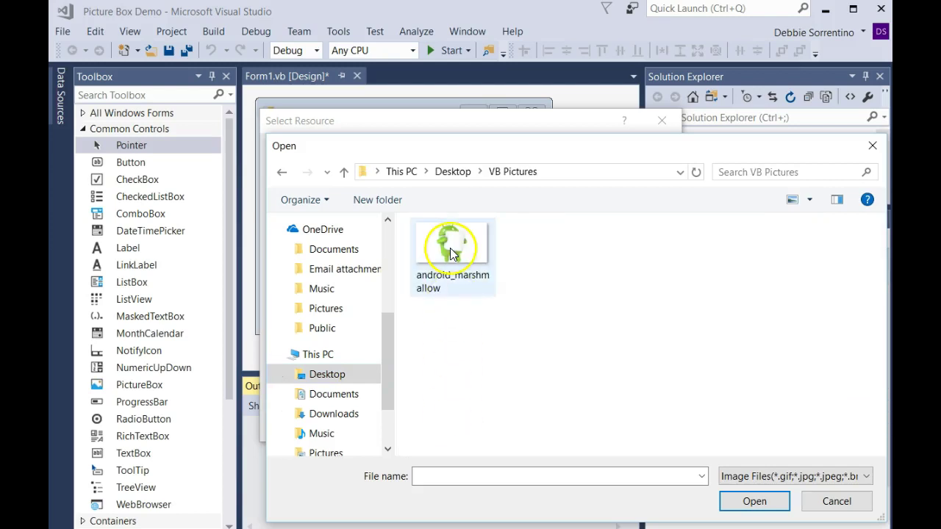
{"action": "left_click", "coordinate": [452, 246]}
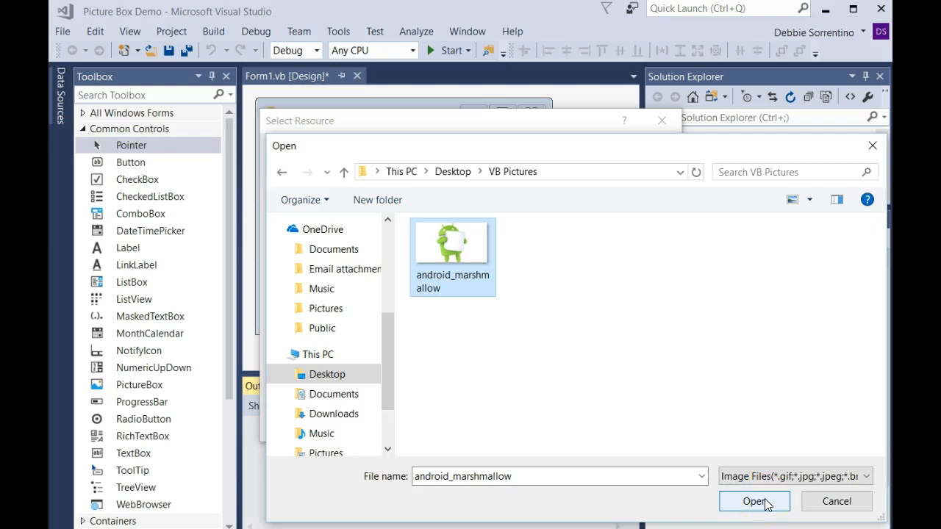
{"action": "left_click", "coordinate": [753, 501]}
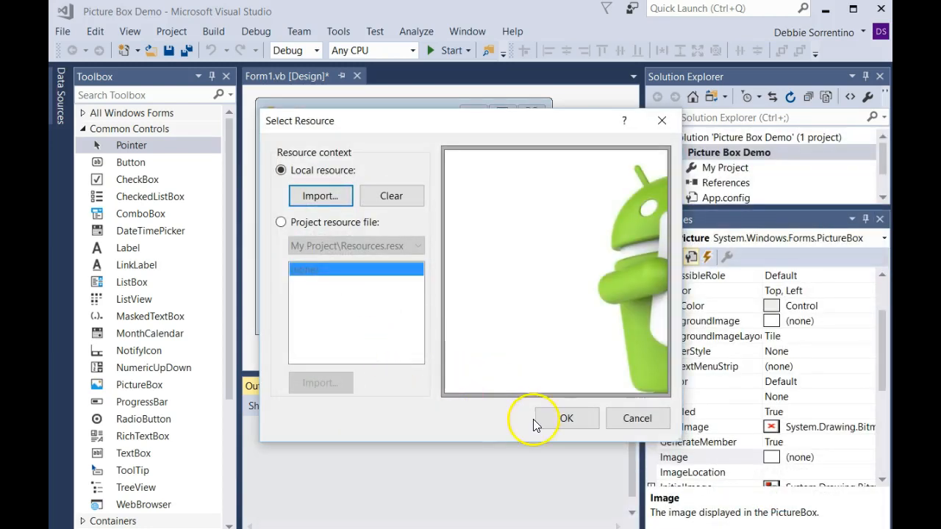
{"action": "left_click", "coordinate": [566, 418]}
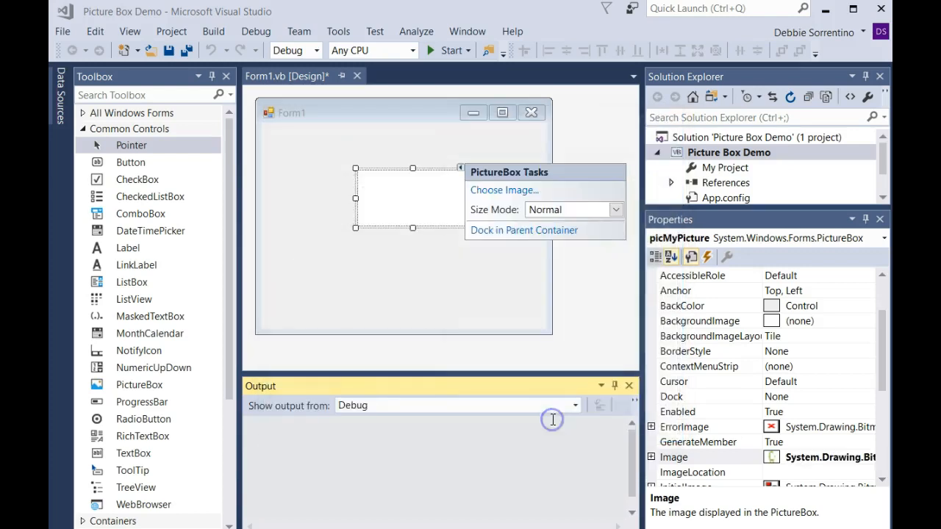
{"action": "mouse_move", "coordinate": [419, 203]}
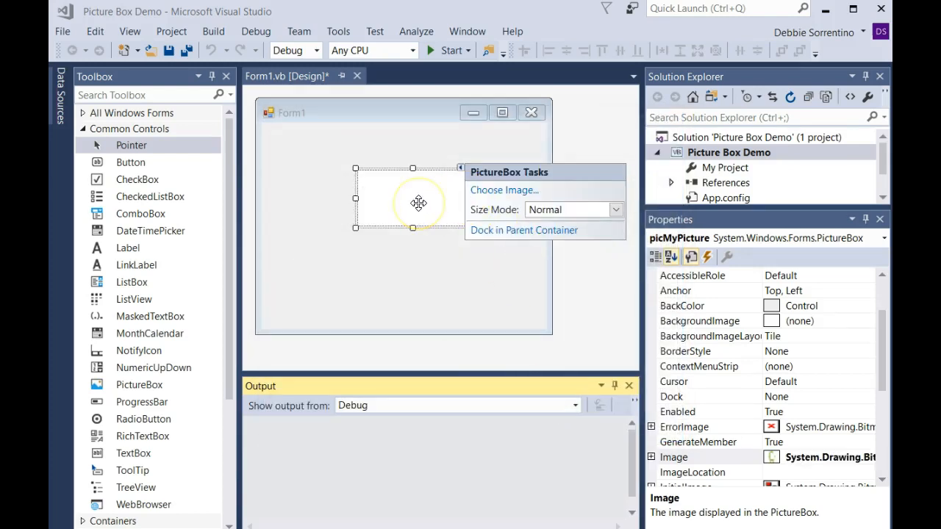
Step: Drag picMyPicture's bottom-right handle to make it slightly taller
{"action": "left_click", "coordinate": [469, 226]}
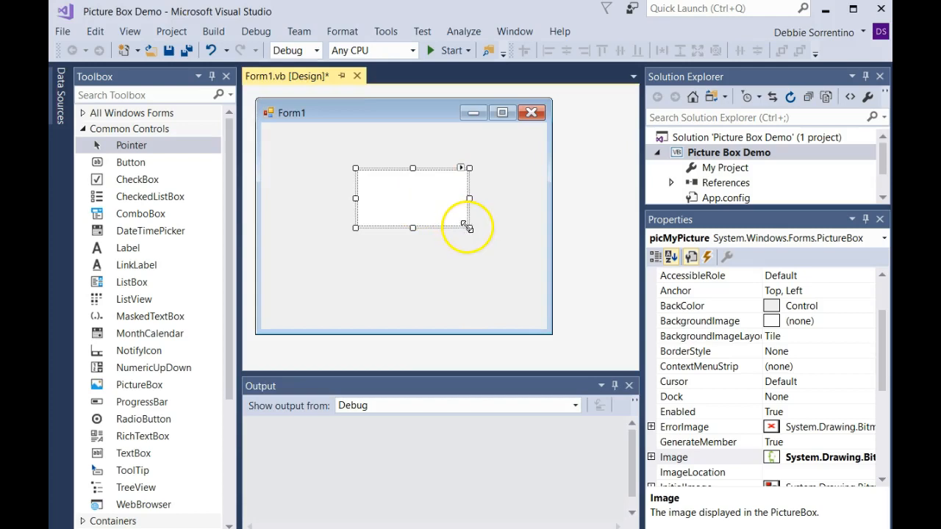
{"action": "left_click_drag", "start_coordinate": [469, 228], "coordinate": [597, 325]}
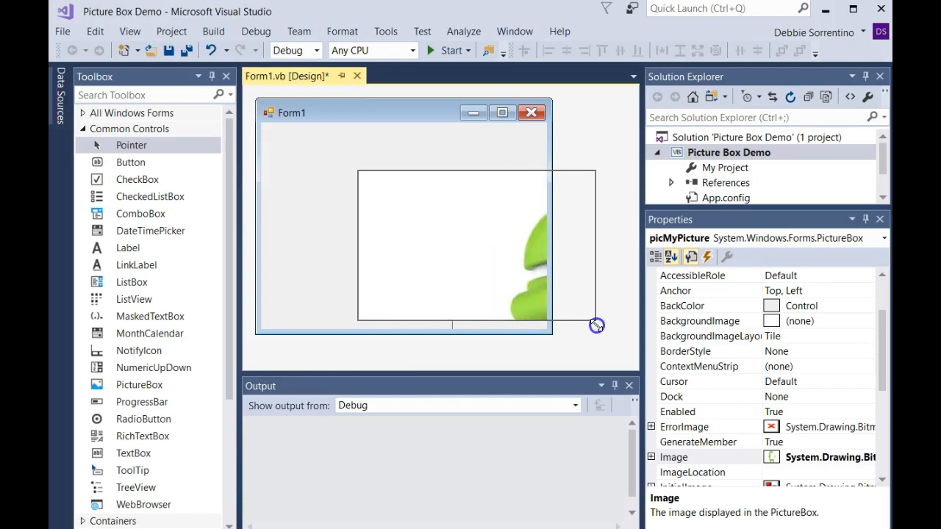
{"action": "left_click_drag", "start_coordinate": [597, 326], "coordinate": [470, 246]}
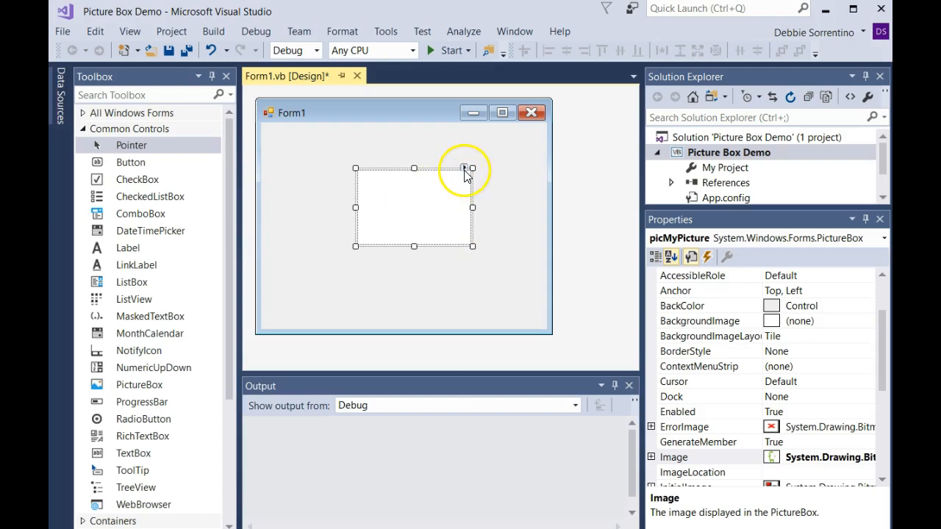
{"action": "left_click", "coordinate": [464, 168]}
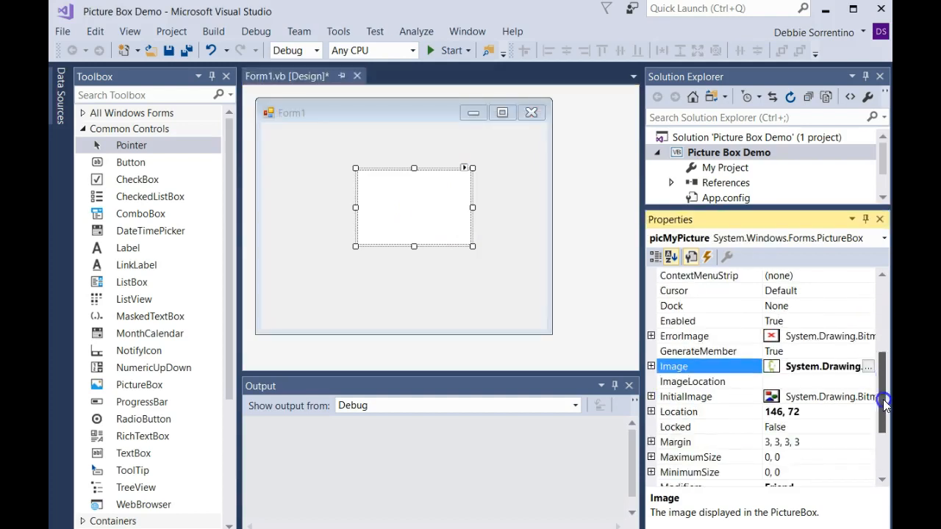
Step: Try StretchImage, AutoSize and CenterImage, then set picMyPicture's SizeMode to Zoom
{"action": "scroll", "scroll_direction": "down", "scroll_amount": 3}
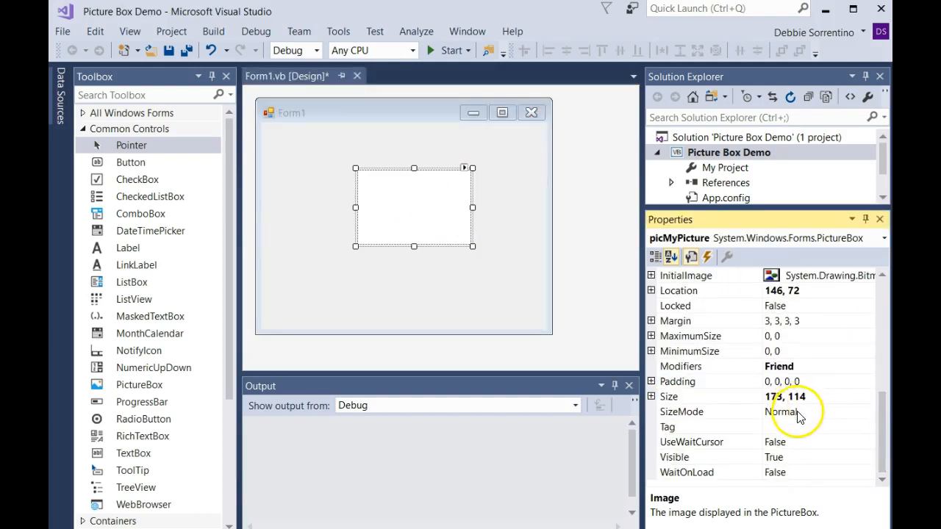
{"action": "left_click", "coordinate": [869, 411]}
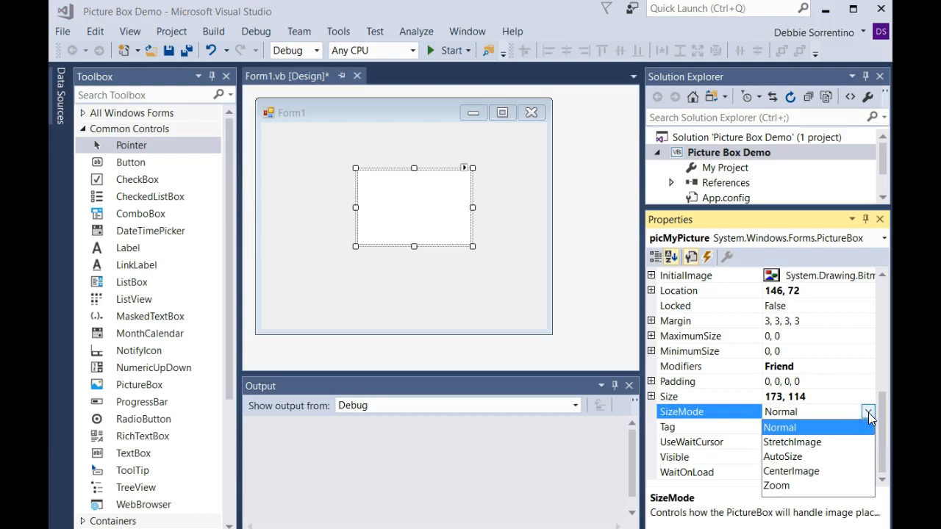
{"action": "mouse_move", "coordinate": [807, 448]}
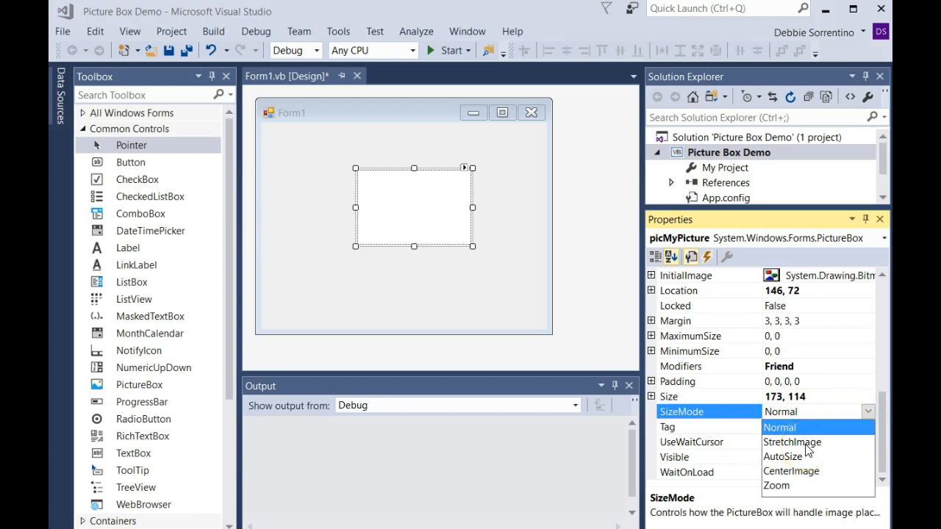
{"action": "left_click", "coordinate": [792, 441]}
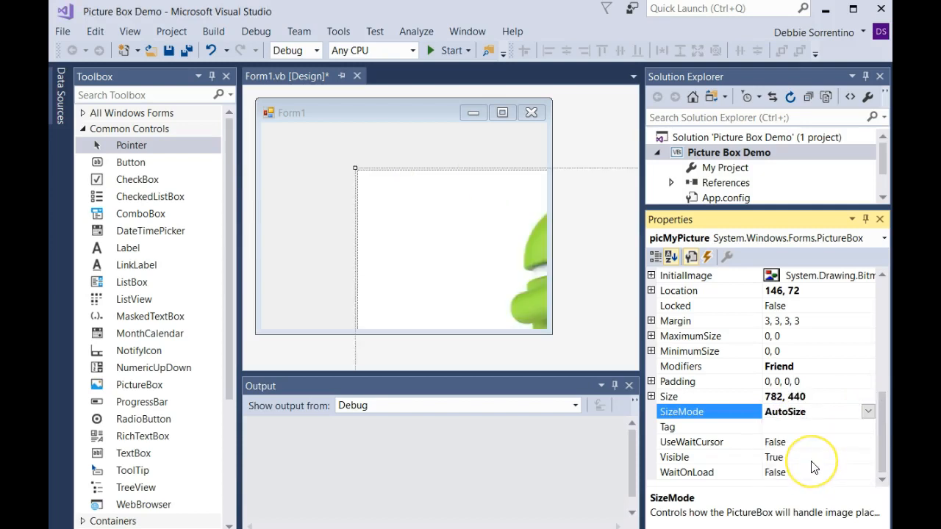
{"action": "mouse_move", "coordinate": [581, 408]}
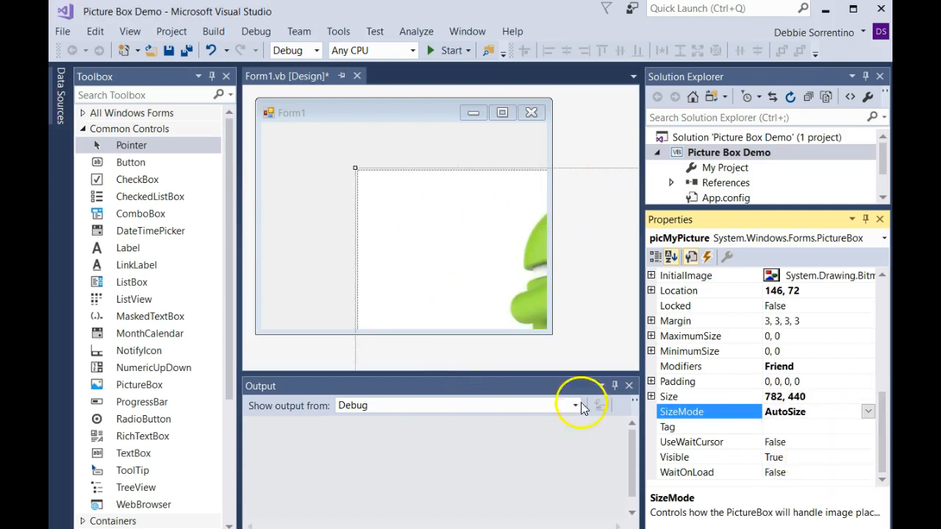
{"action": "mouse_move", "coordinate": [521, 286]}
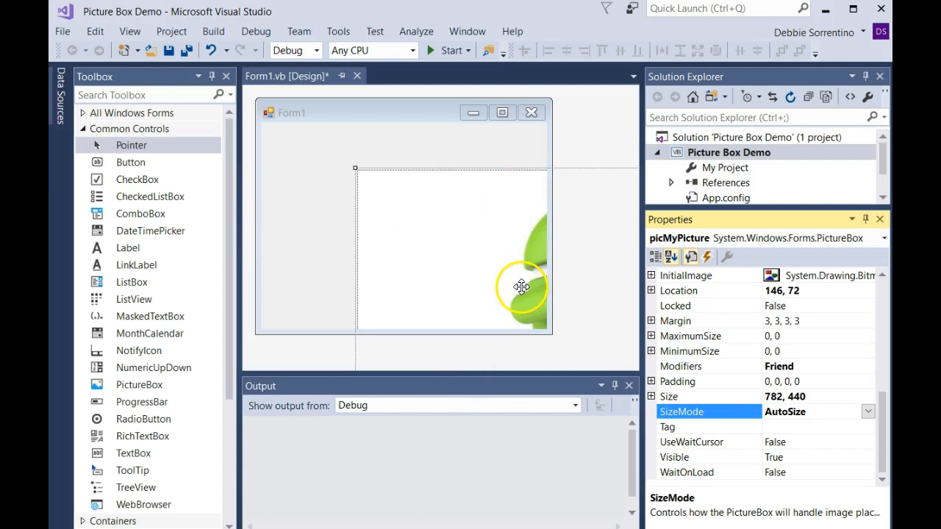
{"action": "left_click", "coordinate": [869, 412]}
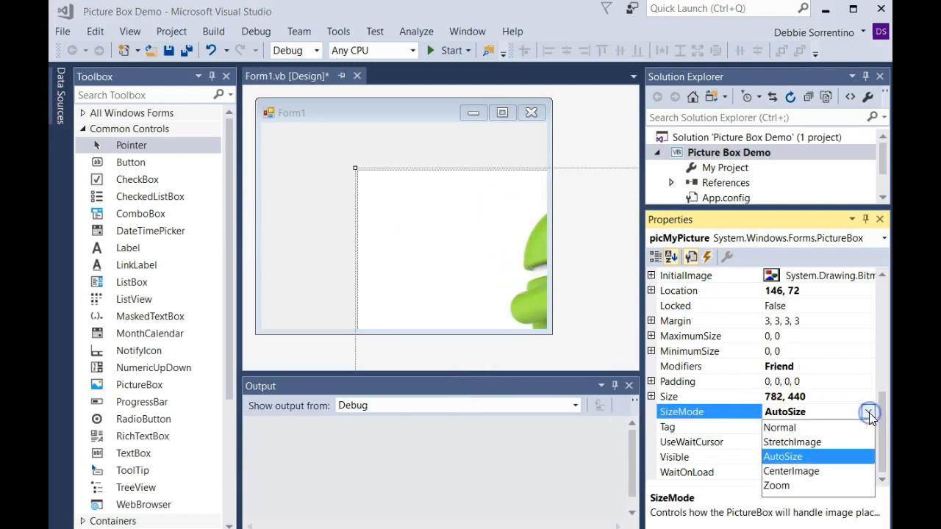
{"action": "left_click", "coordinate": [791, 471]}
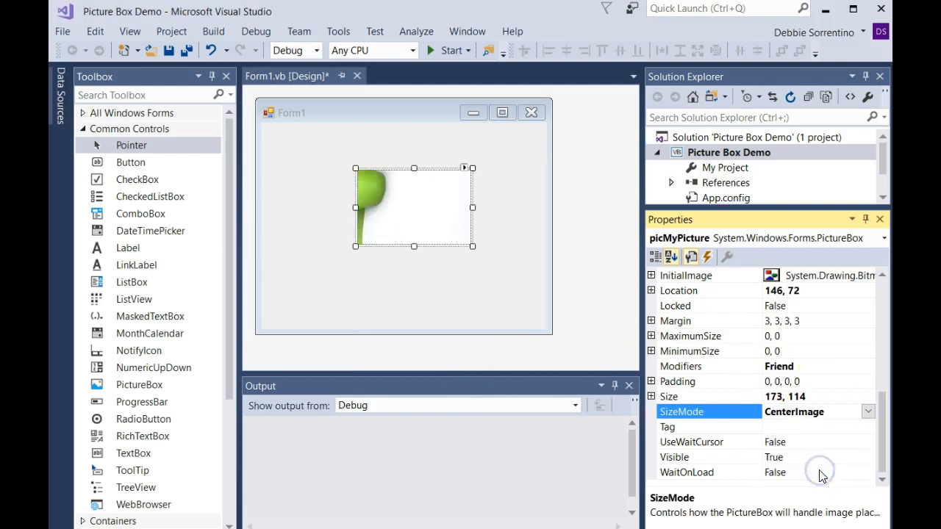
{"action": "mouse_move", "coordinate": [427, 172]}
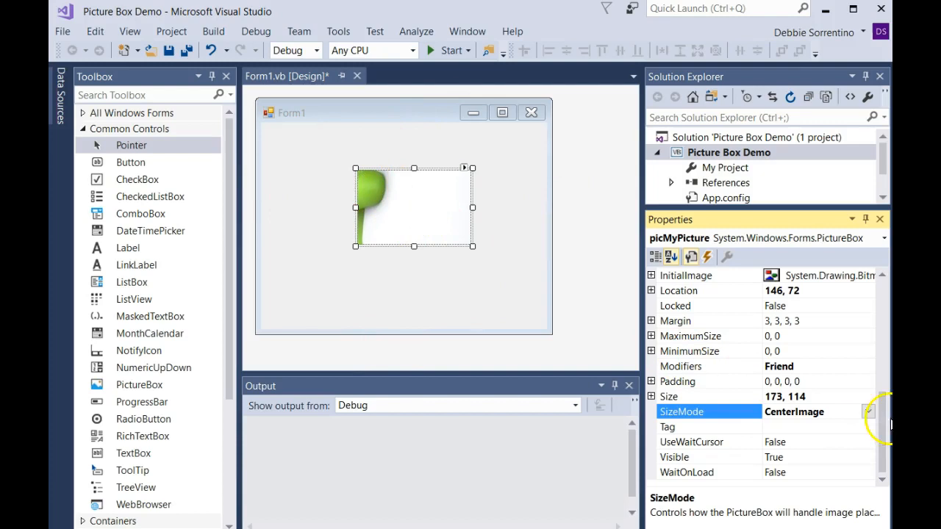
{"action": "left_click", "coordinate": [867, 412]}
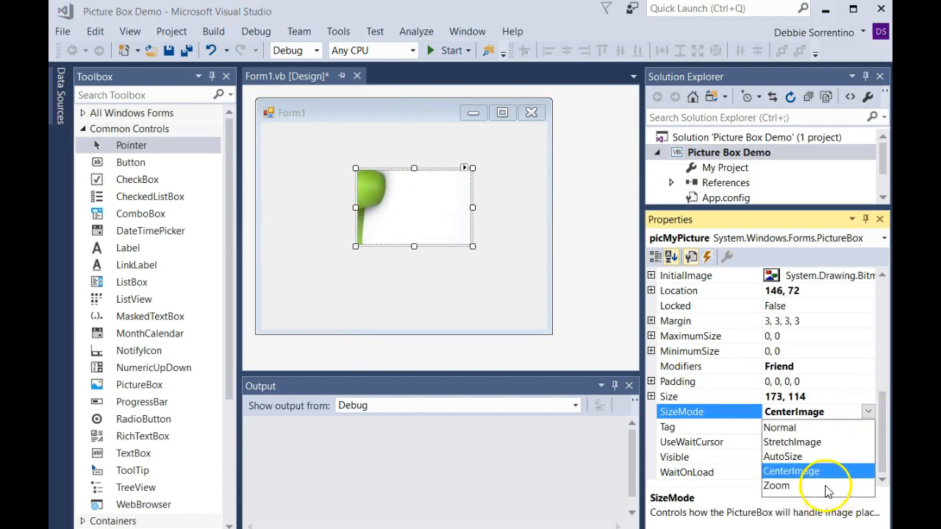
{"action": "left_click", "coordinate": [776, 485]}
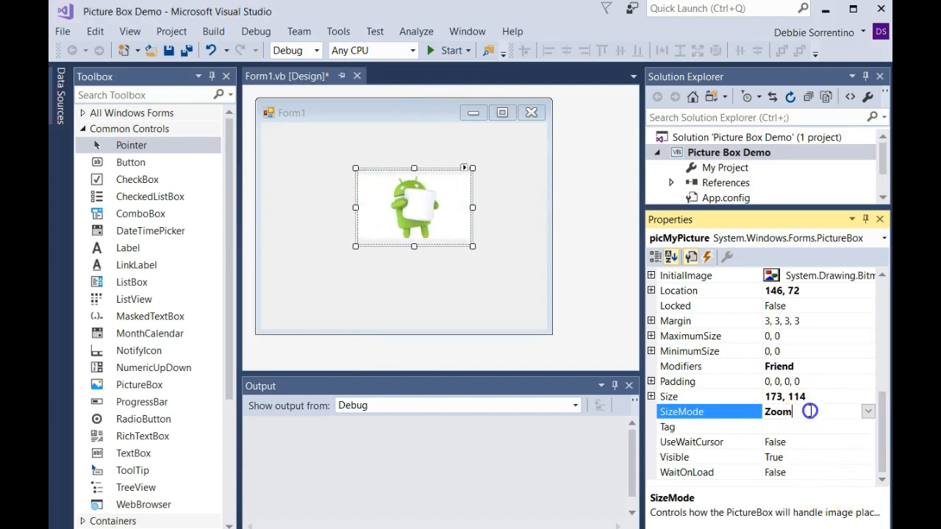
{"action": "left_click", "coordinate": [868, 411]}
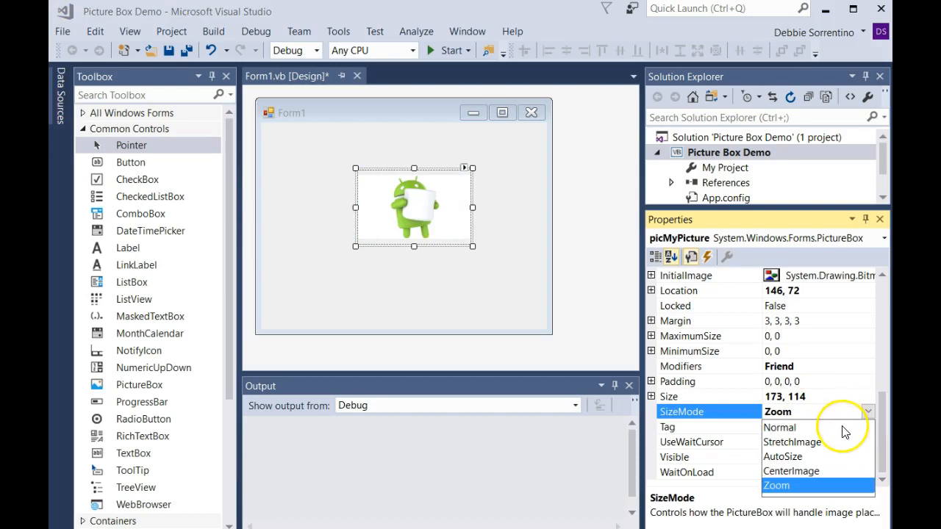
{"action": "mouse_move", "coordinate": [818, 447]}
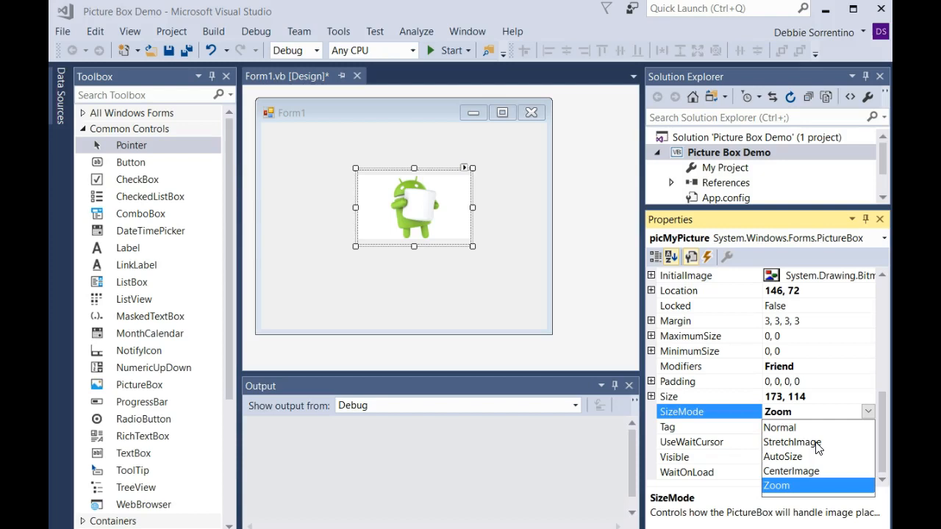
{"action": "mouse_move", "coordinate": [467, 254]}
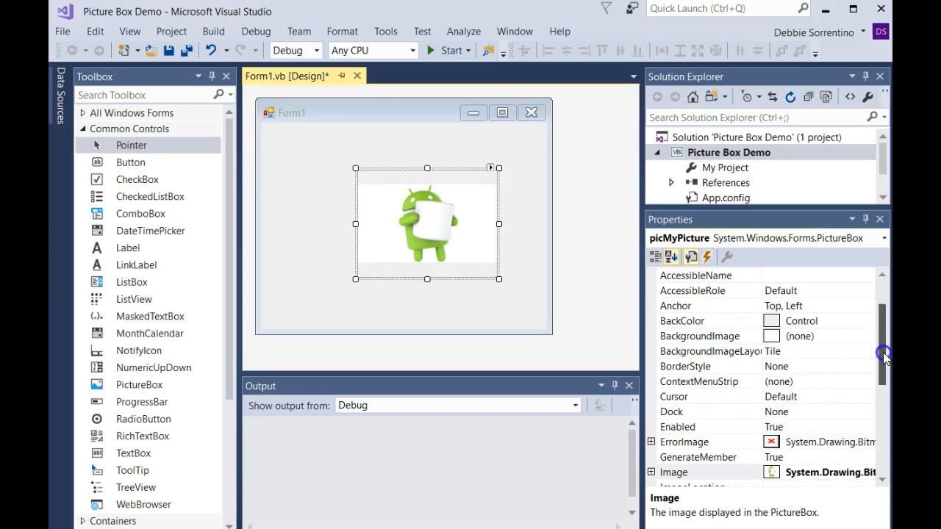
Step: Keep Size Mode Zoom and move picMyPicture up and to the left
{"action": "scroll", "scroll_direction": "down", "scroll_amount": 3}
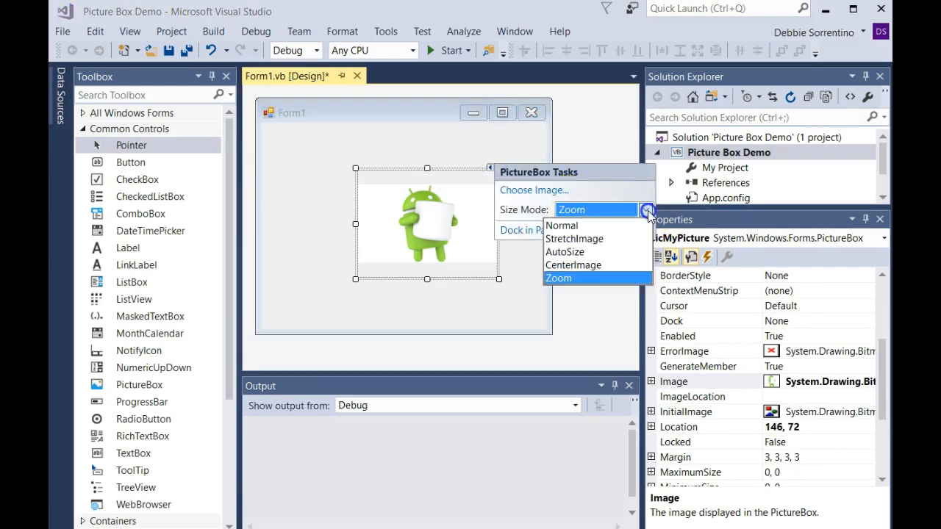
{"action": "left_click", "coordinate": [573, 238]}
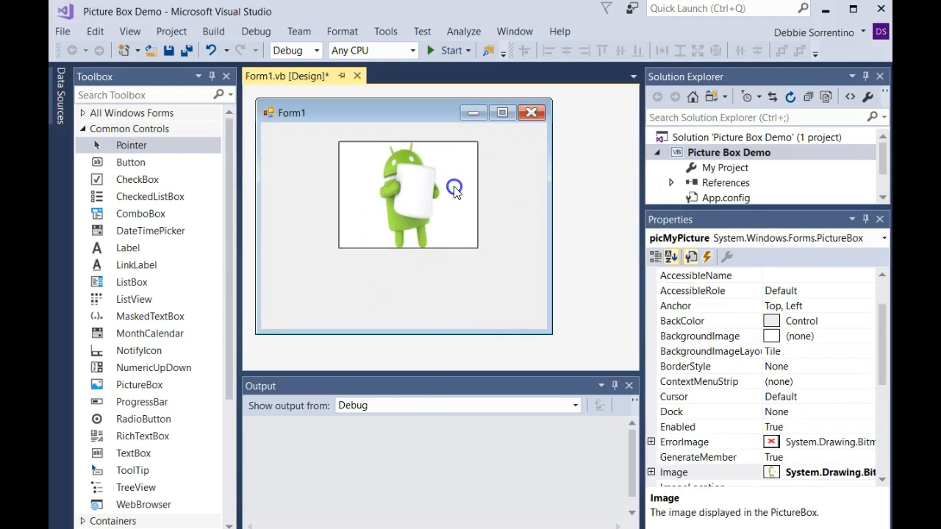
Step: Set Label1's (Name) to lblMessage below the Android picture
{"action": "left_click", "coordinate": [408, 187]}
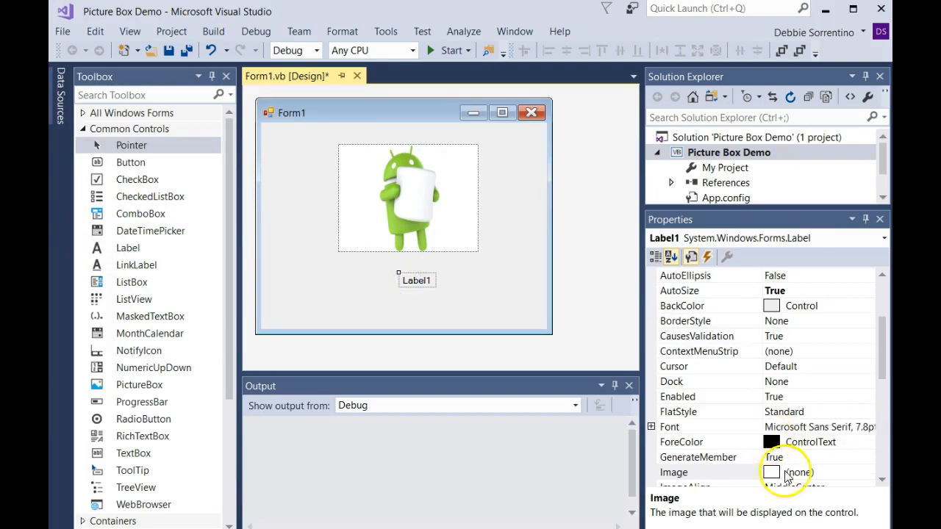
{"action": "mouse_move", "coordinate": [881, 345]}
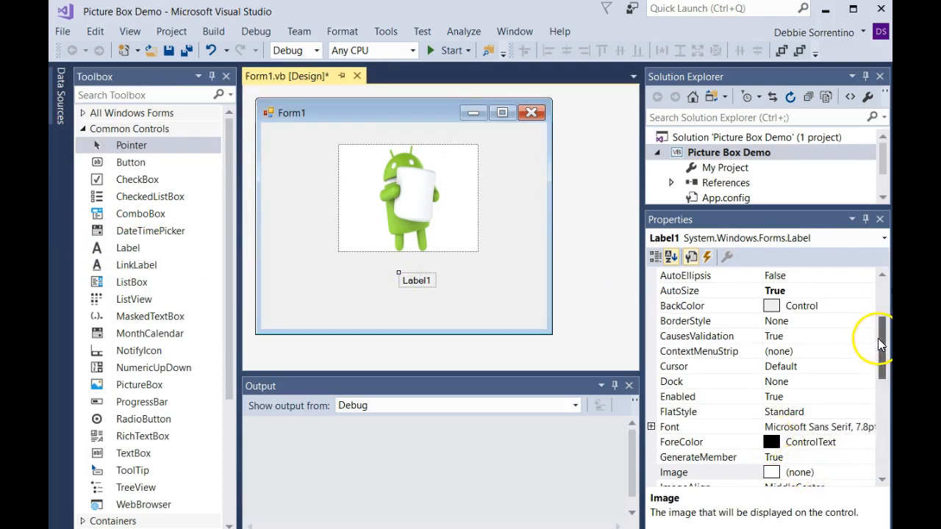
{"action": "scroll", "scroll_direction": "up", "scroll_amount": 3}
{"action": "type", "text": "lblMessage"}
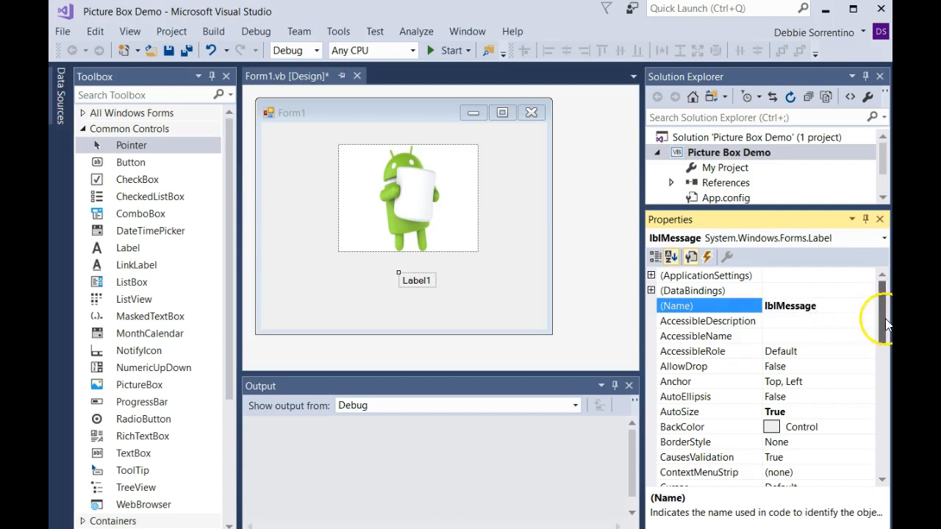
Step: Set lblMessage's Text property to 'I love Android!'
{"action": "scroll", "scroll_direction": "down", "scroll_amount": 3}
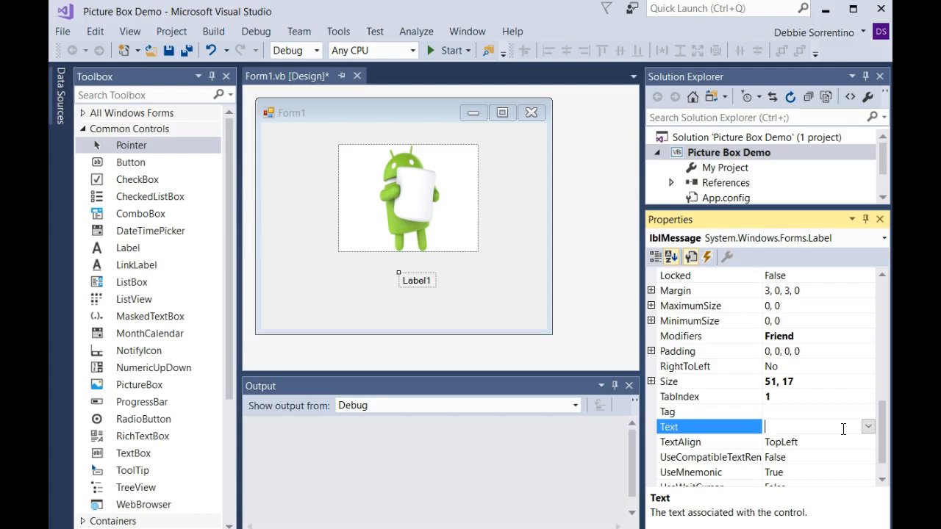
{"action": "type", "text": "I love"}
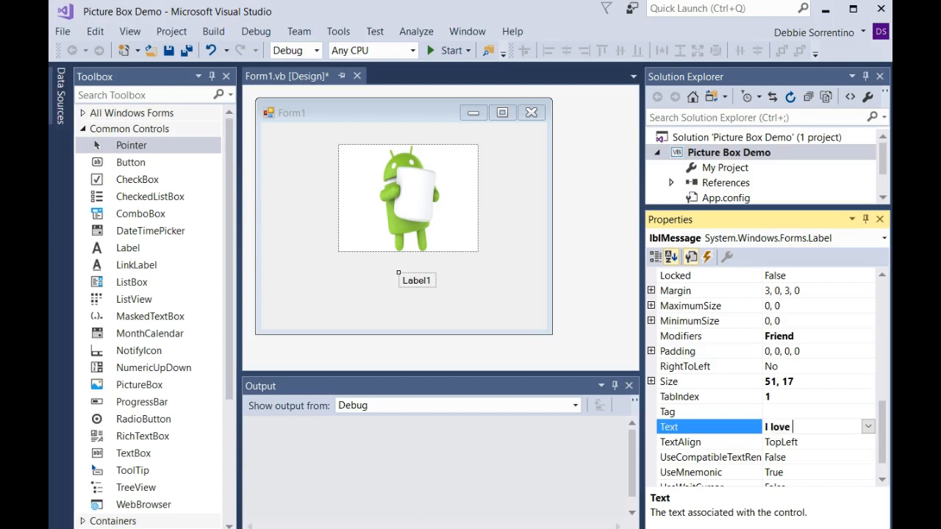
{"action": "type", "text": "Andd"}
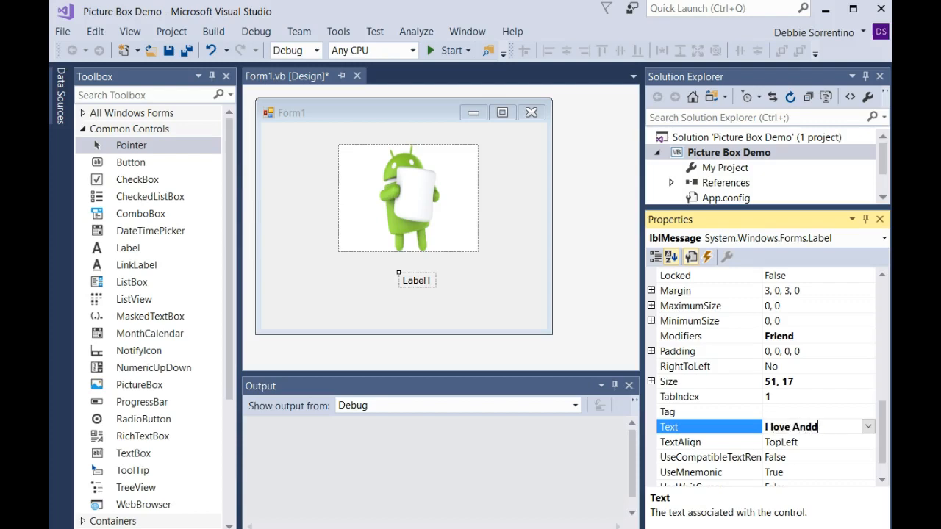
{"action": "type", "text": "roid"}
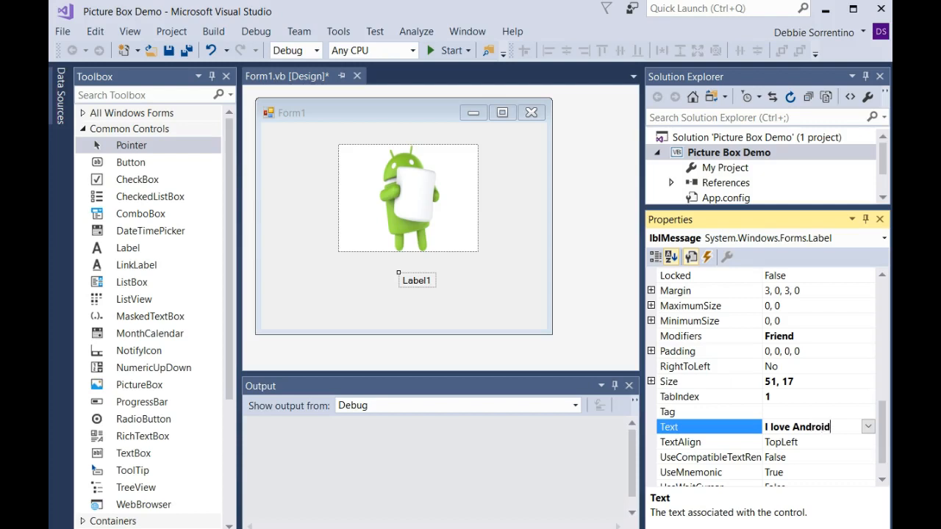
{"action": "type", "text": "!"}
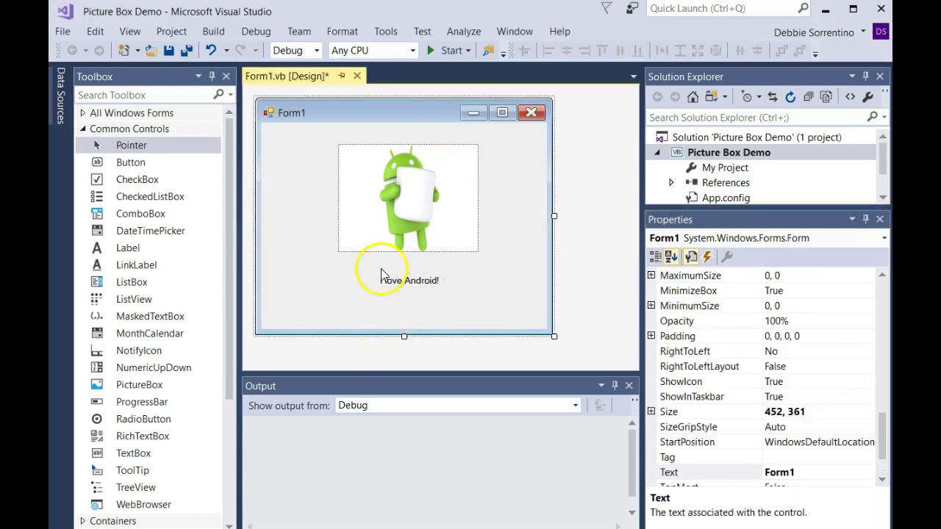
{"action": "mouse_move", "coordinate": [460, 50]}
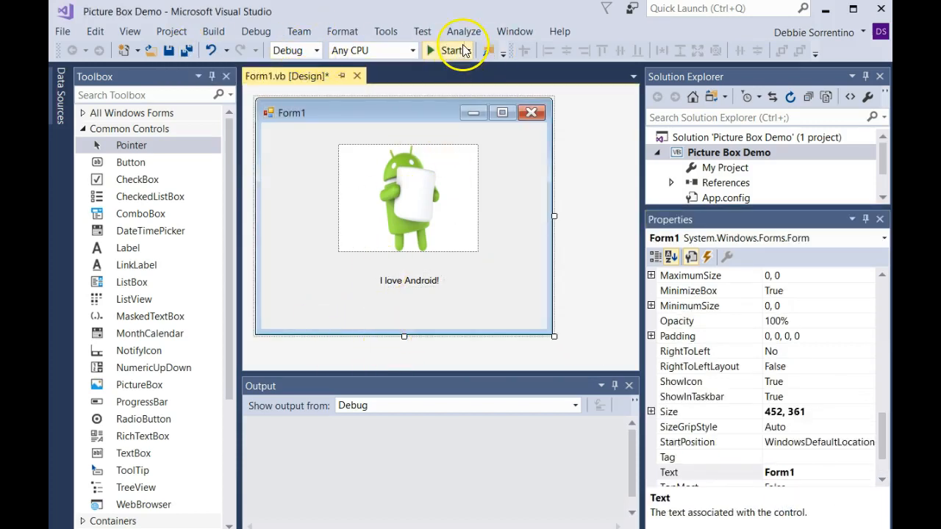
{"action": "left_click", "coordinate": [452, 50]}
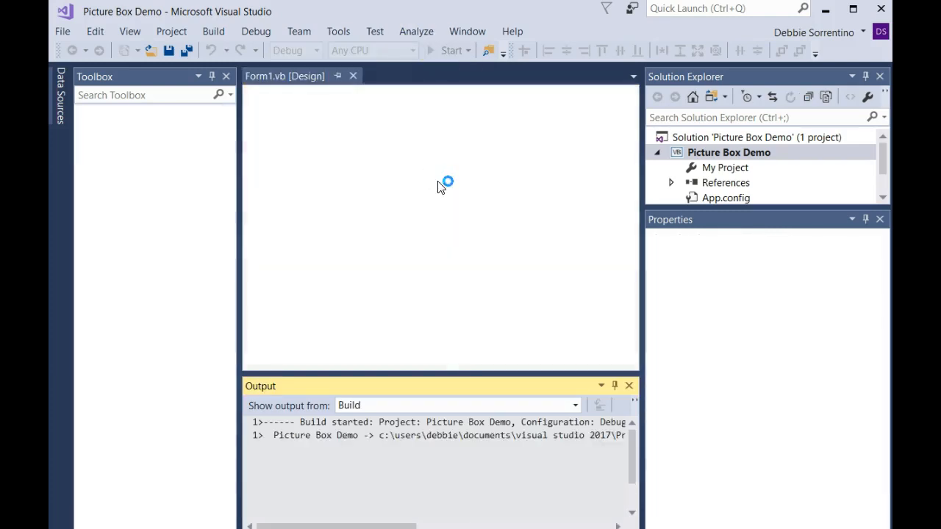
{"action": "left_click", "coordinate": [452, 50]}
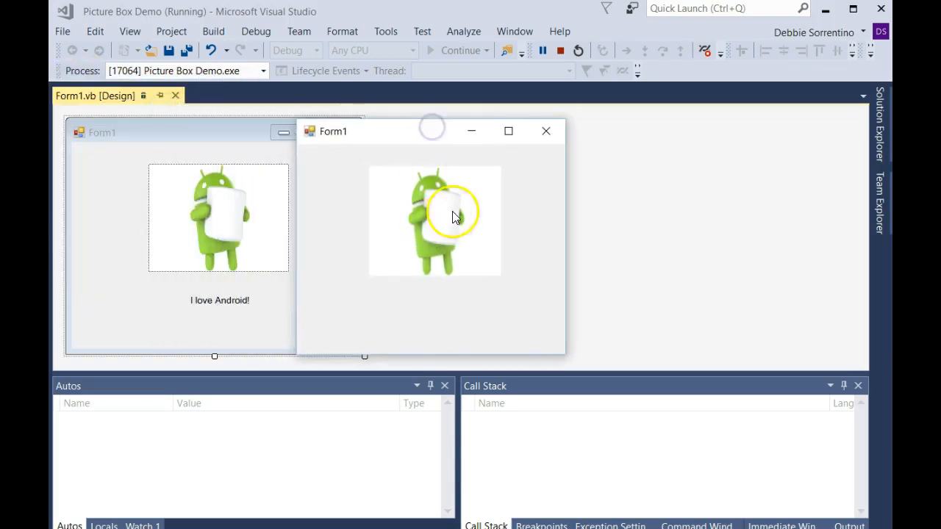
{"action": "left_click", "coordinate": [546, 131]}
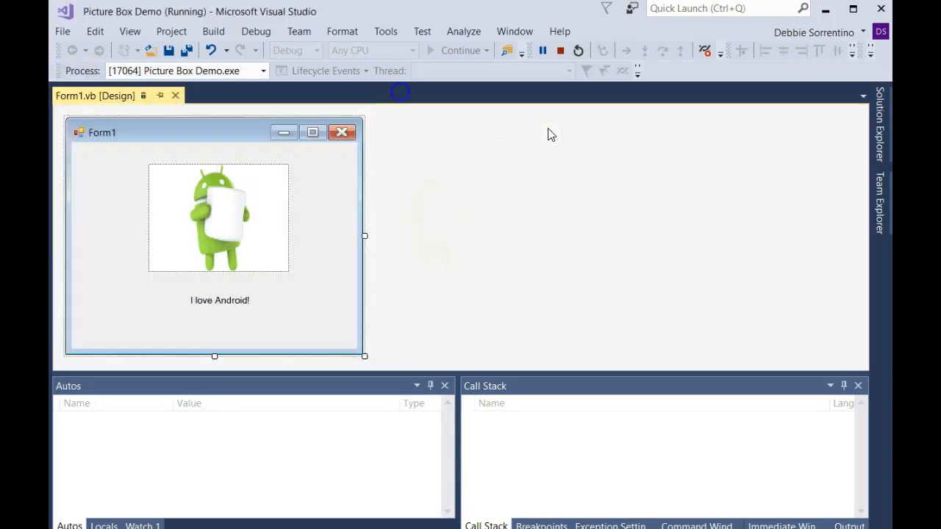
{"action": "left_click", "coordinate": [560, 50]}
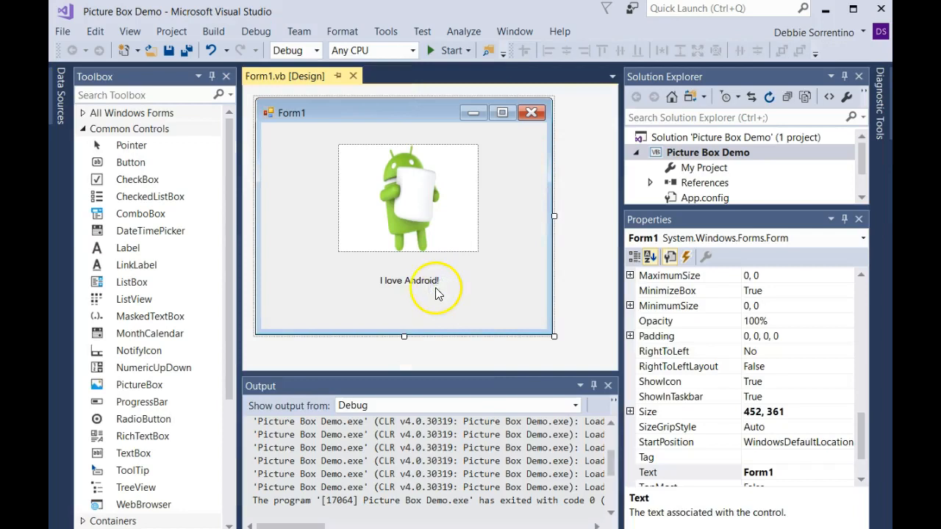
{"action": "left_click", "coordinate": [408, 198]}
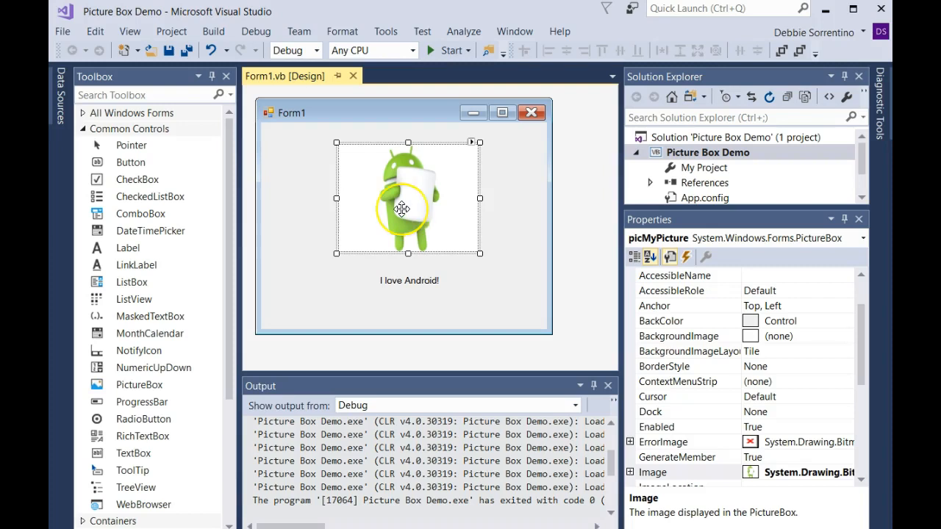
Step: Create the picMyPicture_Click handler and write lblMessage.Visible = True with IntelliSense
{"action": "double_click", "coordinate": [402, 199]}
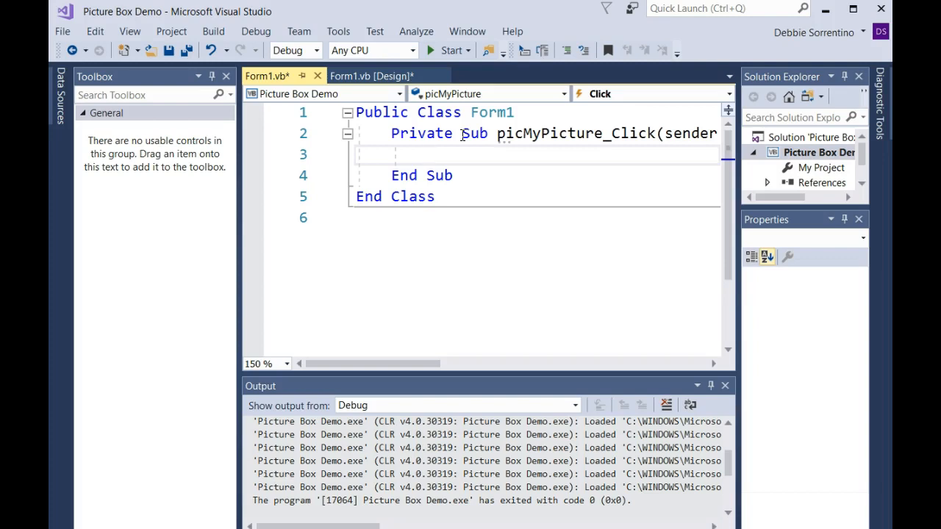
{"action": "type", "text": "1"}
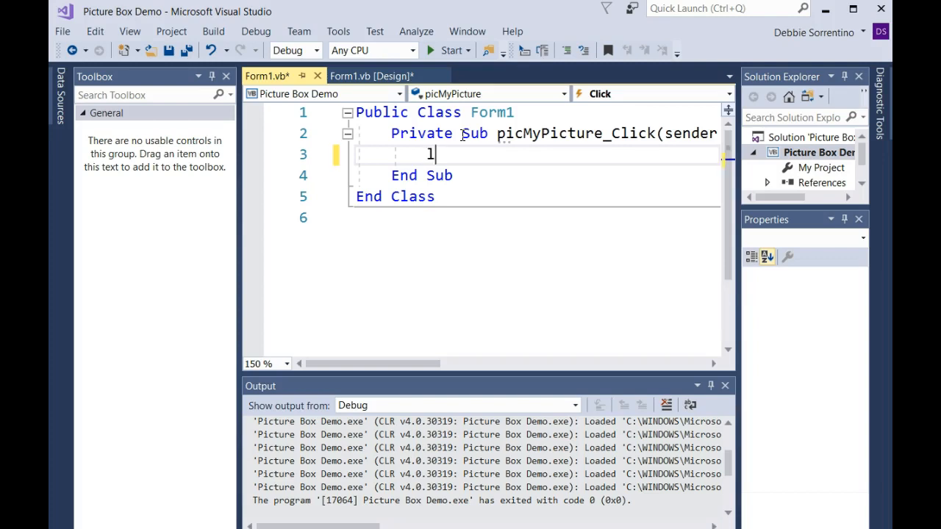
{"action": "type", "text": "blMessage"}
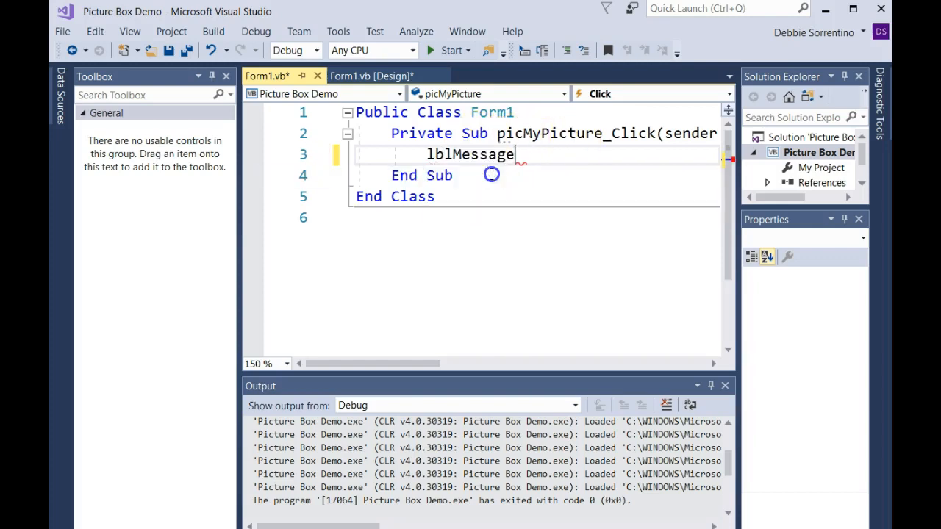
{"action": "type", "text": ".v"}
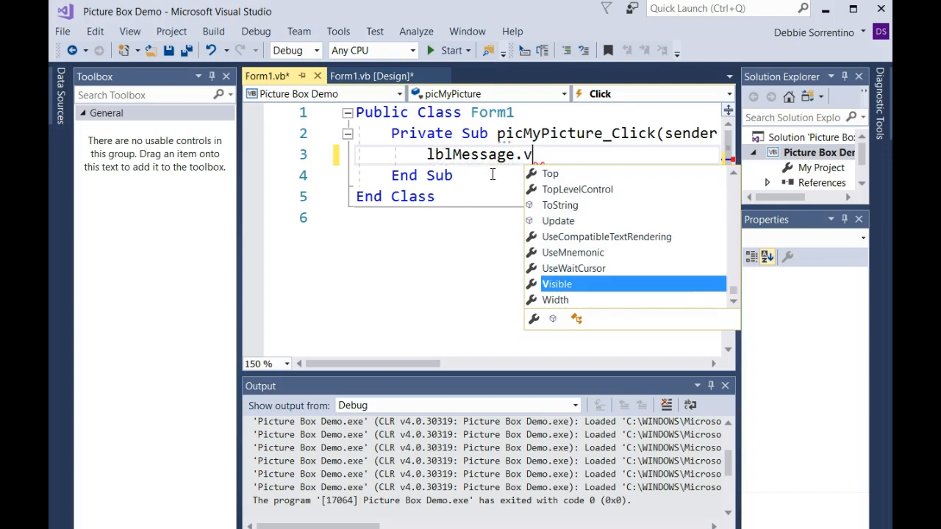
{"action": "mouse_move", "coordinate": [597, 284]}
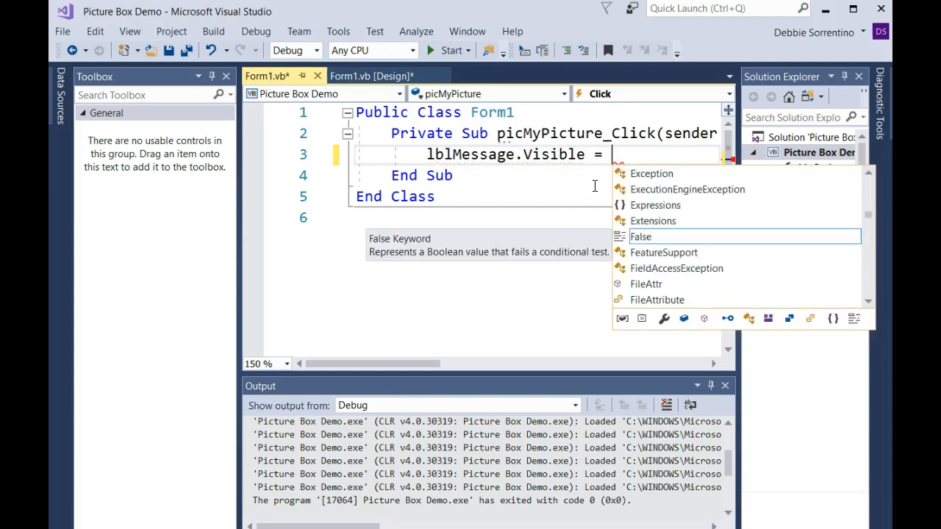
{"action": "type", "text": "t"}
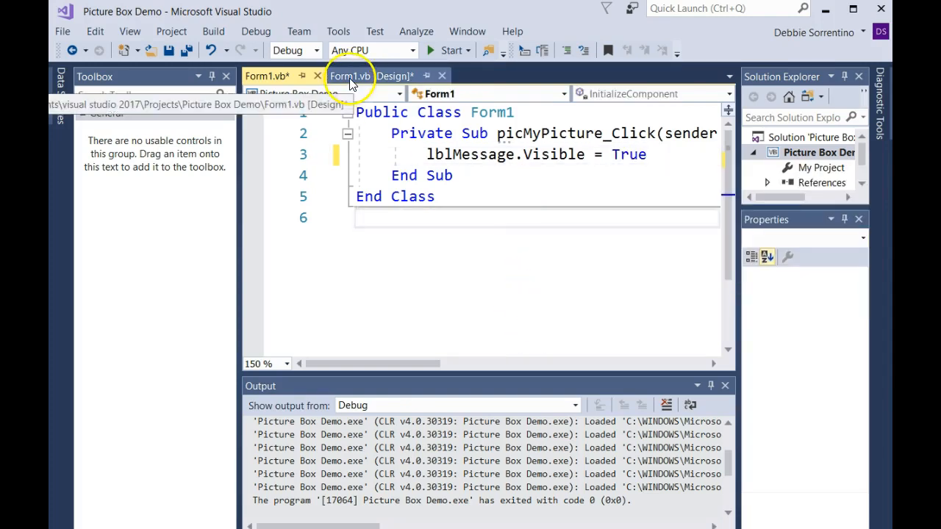
Step: From the Form1.vb design view, build and launch Picture Box Demo in debug mode
{"action": "left_click", "coordinate": [374, 76]}
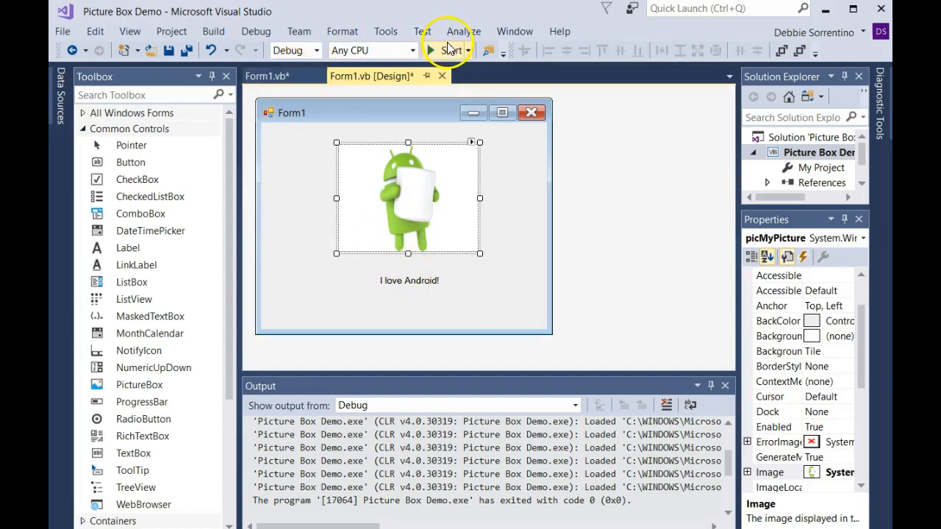
{"action": "left_click", "coordinate": [447, 50]}
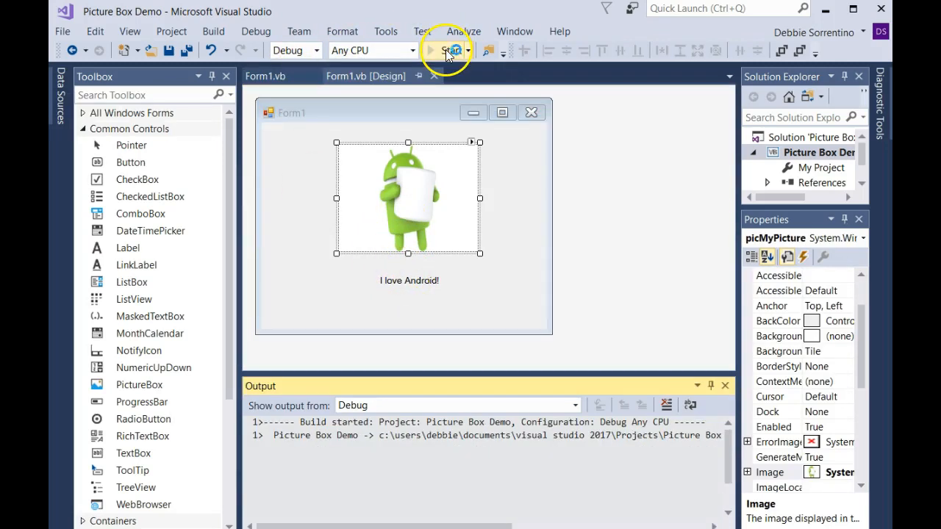
{"action": "left_click", "coordinate": [450, 50]}
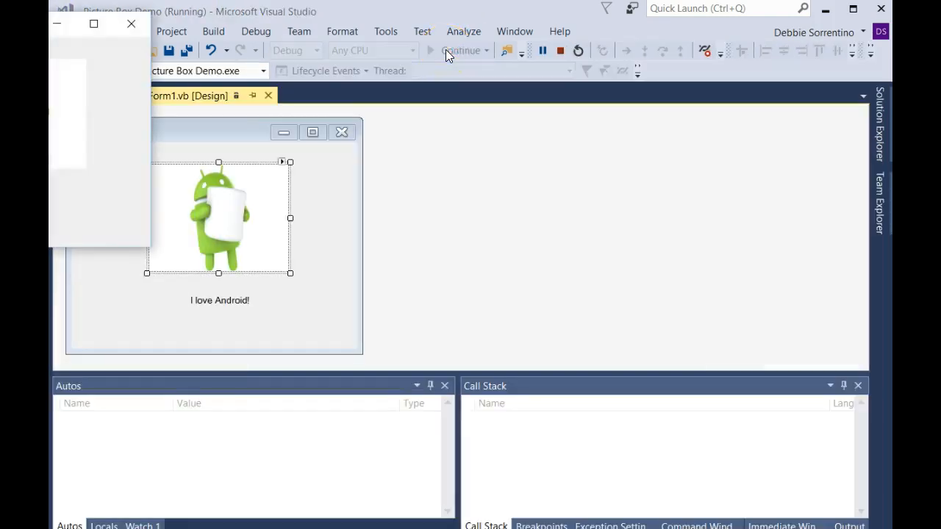